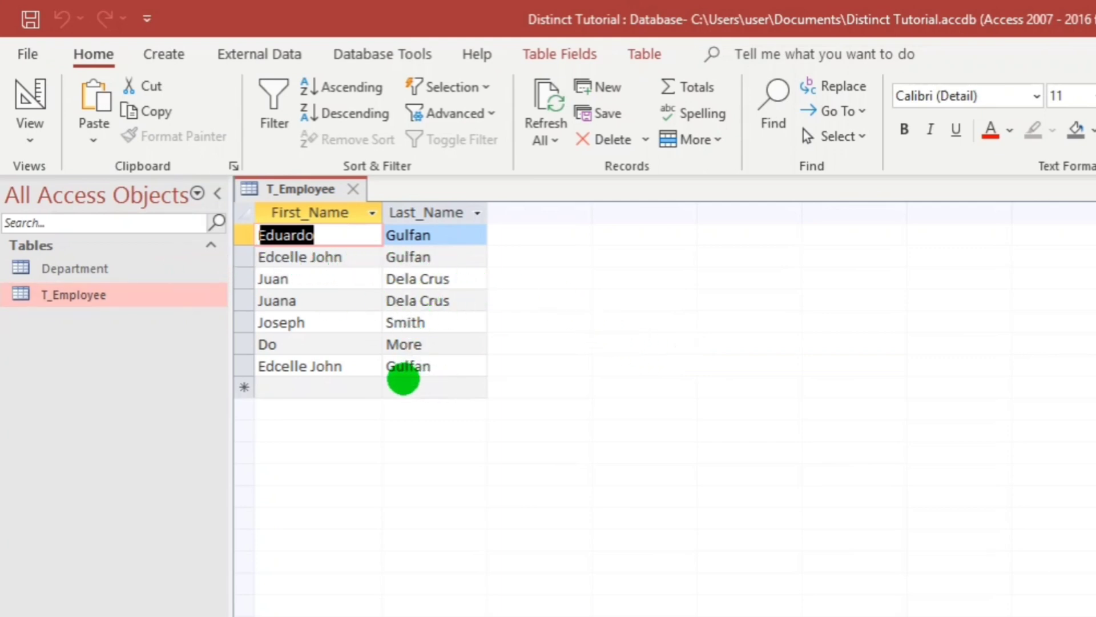
{"action": "mouse_move", "coordinate": [269, 380]}
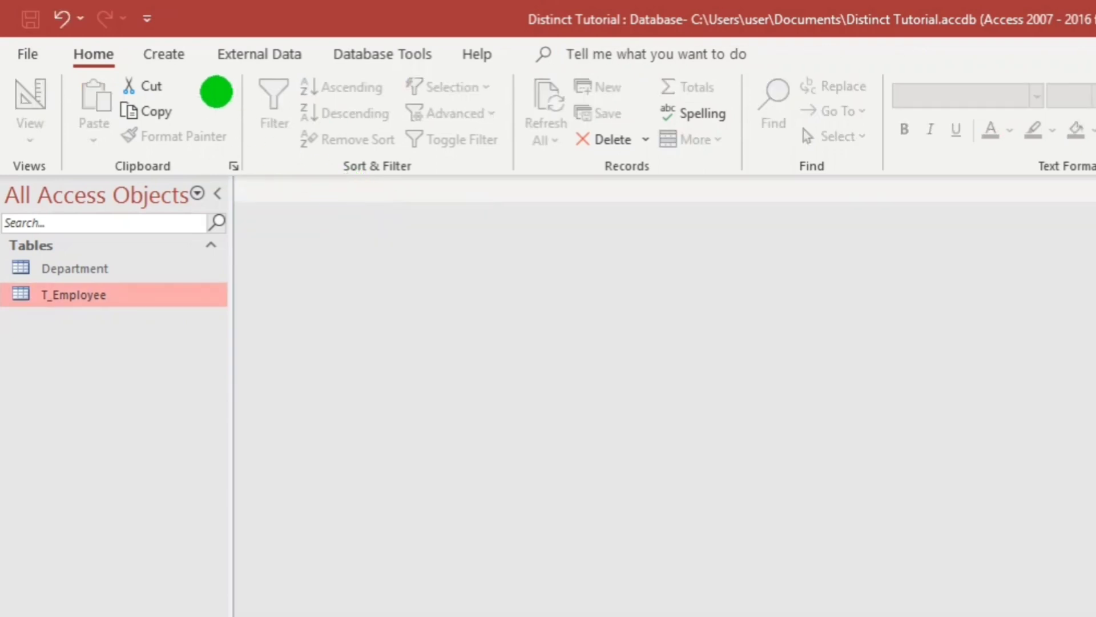
Build a query on all T_Employee fields and view its seven records
{"action": "left_click", "coordinate": [164, 54]}
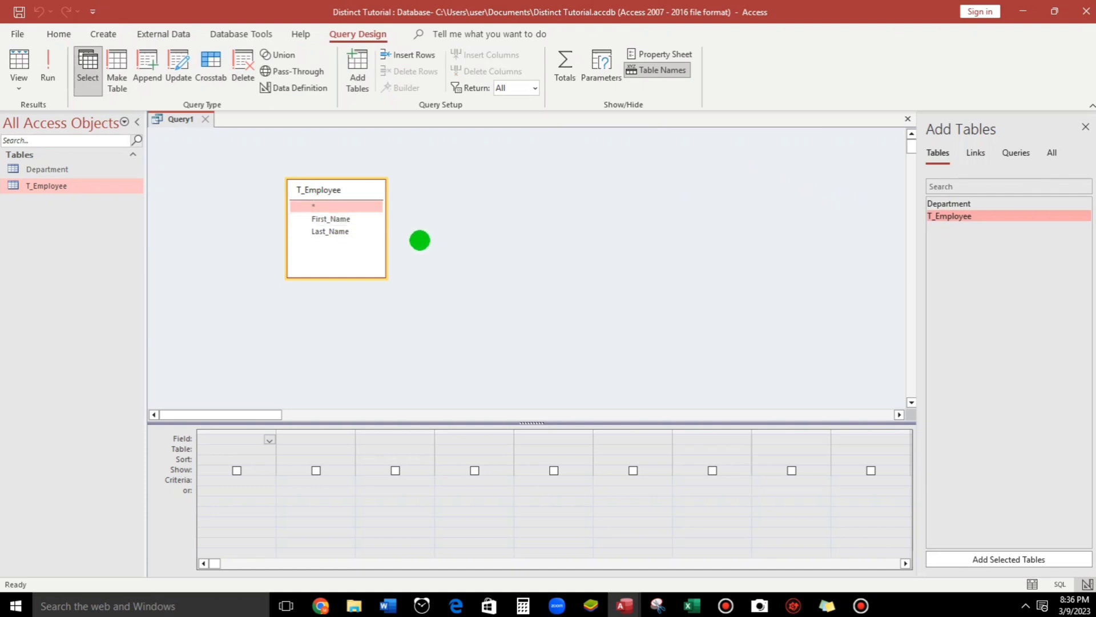
{"action": "mouse_move", "coordinate": [277, 371]}
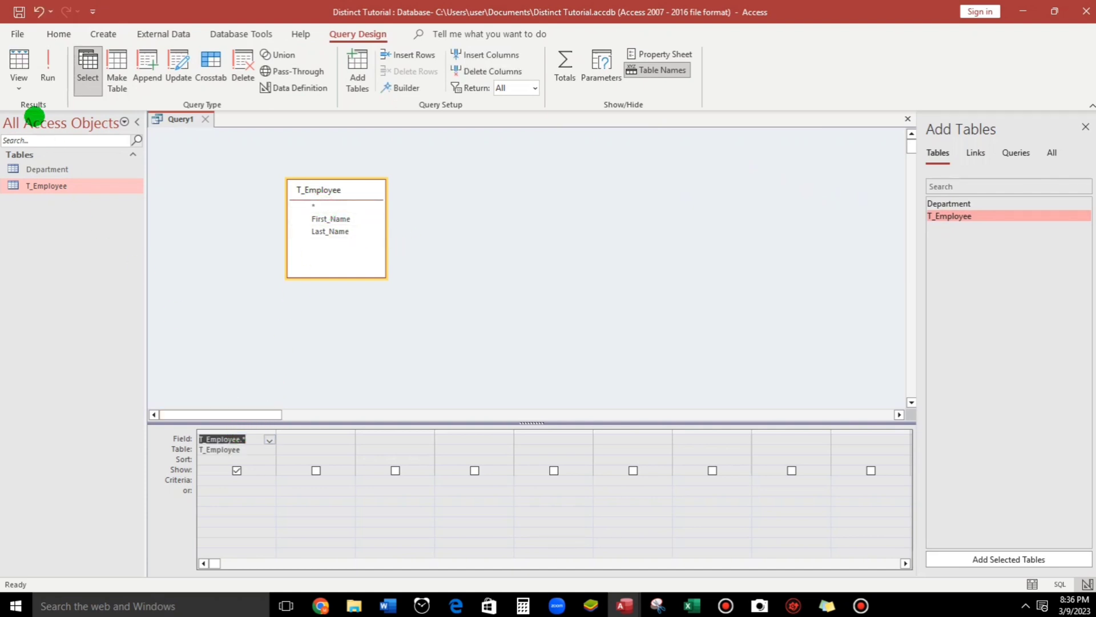
{"action": "left_click", "coordinate": [47, 67]}
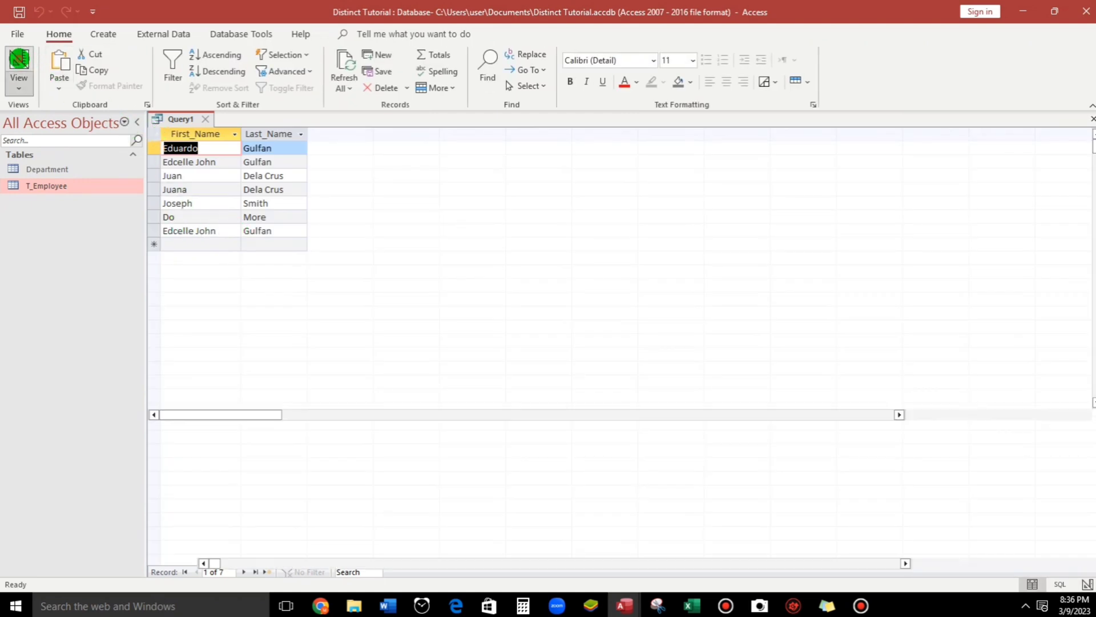
Back in design view, set the query's Unique Values property to Yes
{"action": "left_click", "coordinate": [18, 68]}
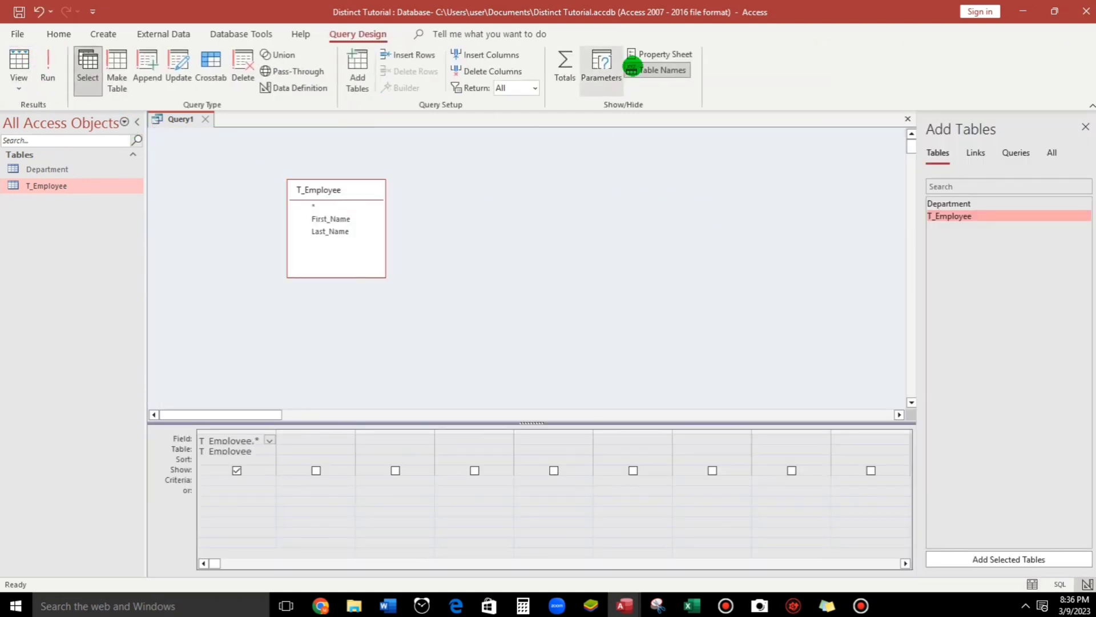
{"action": "left_click", "coordinate": [664, 55]}
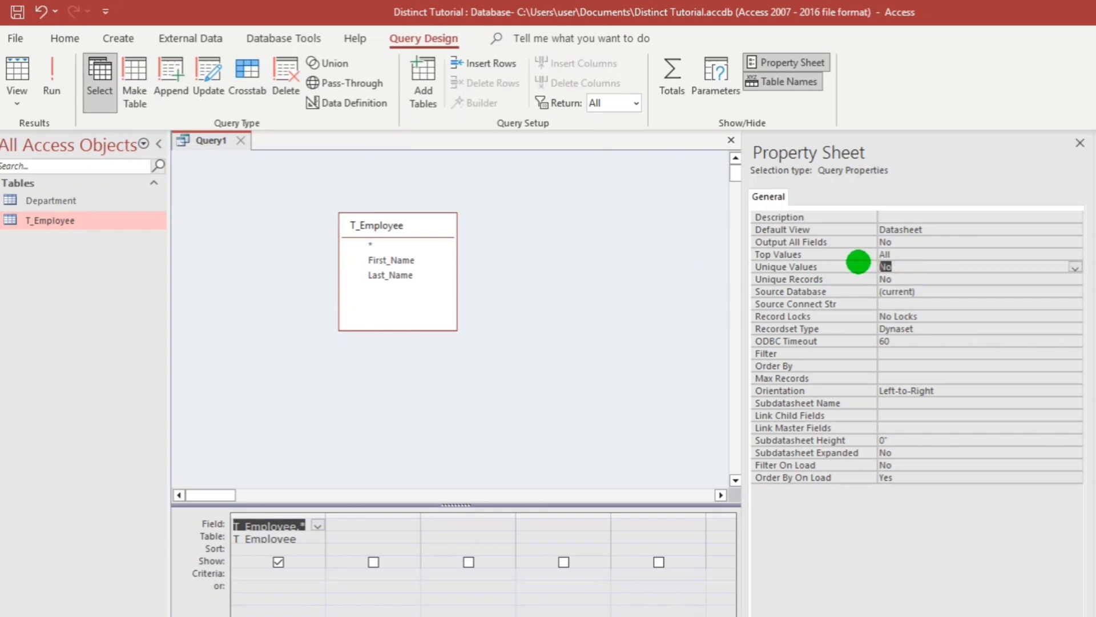
{"action": "left_click", "coordinate": [885, 267]}
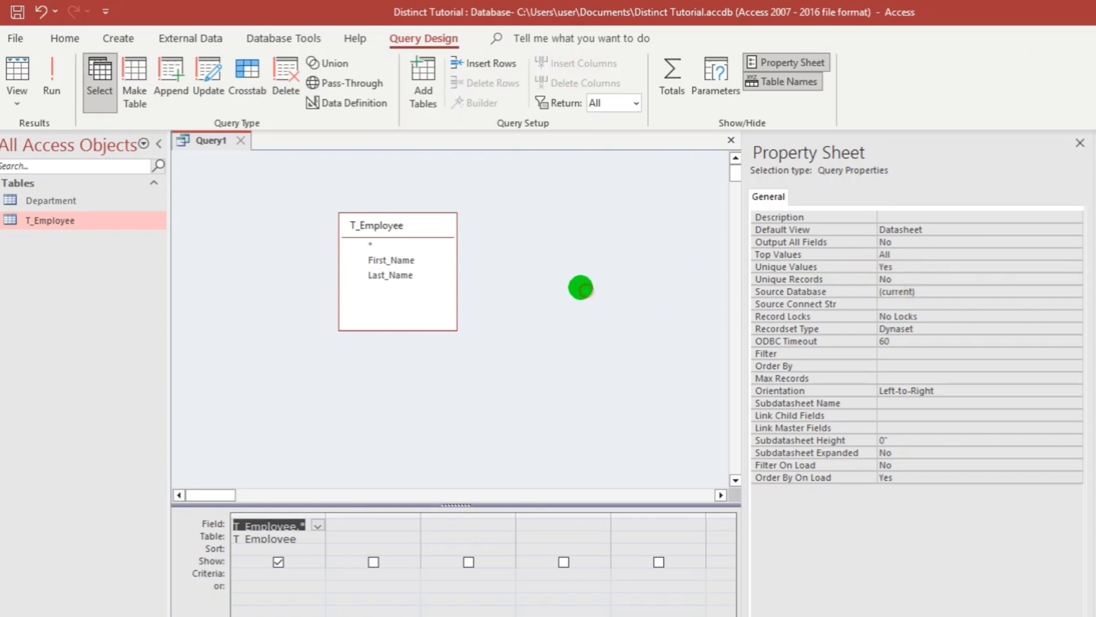
{"action": "left_click", "coordinate": [50, 78]}
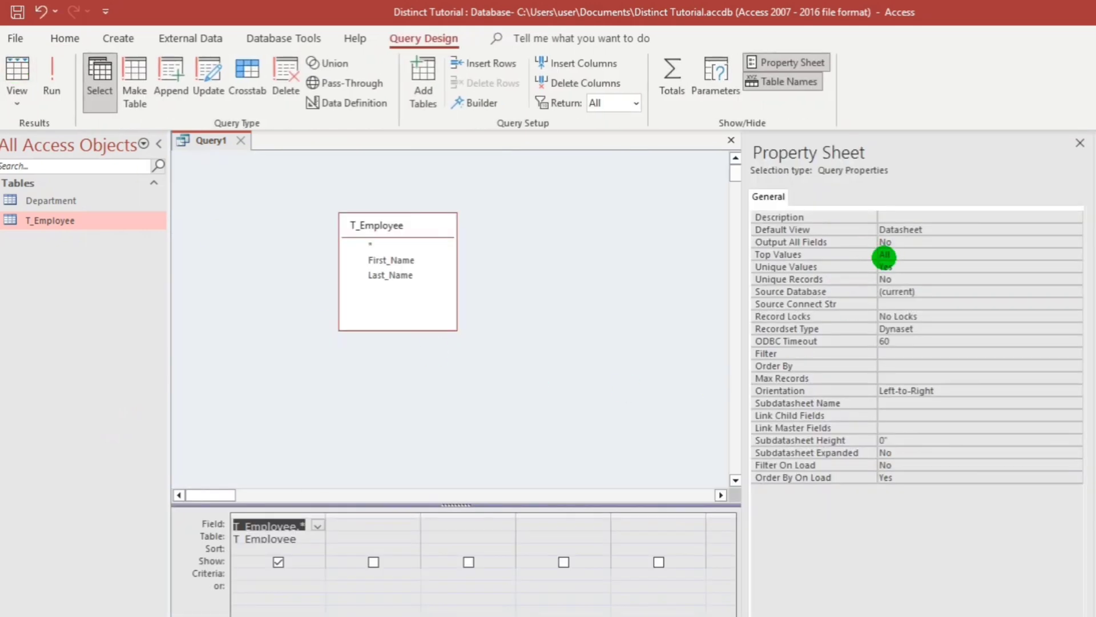
Turn Unique Values off, limit the field to Last_Name, and check the repeated names
{"action": "left_click", "coordinate": [884, 267]}
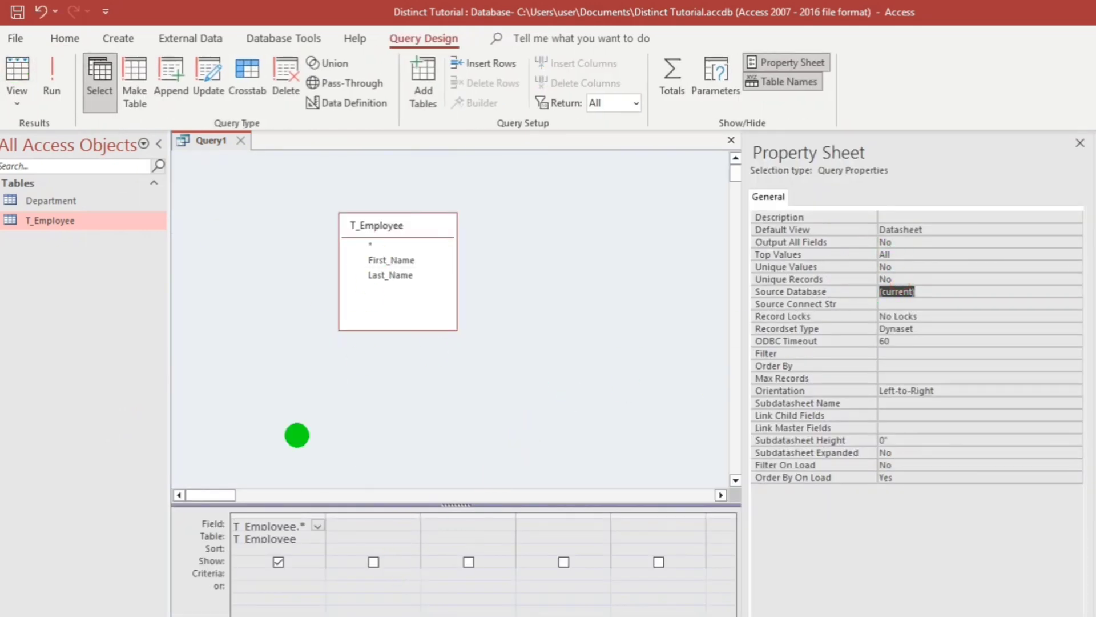
{"action": "left_click", "coordinate": [272, 524]}
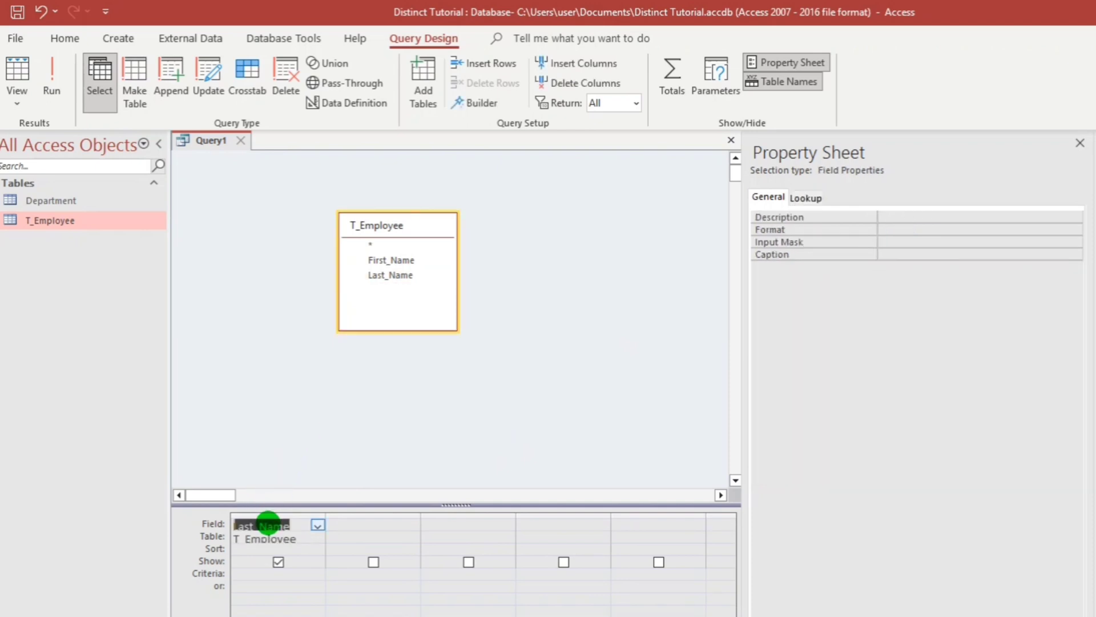
{"action": "left_click", "coordinate": [455, 350]}
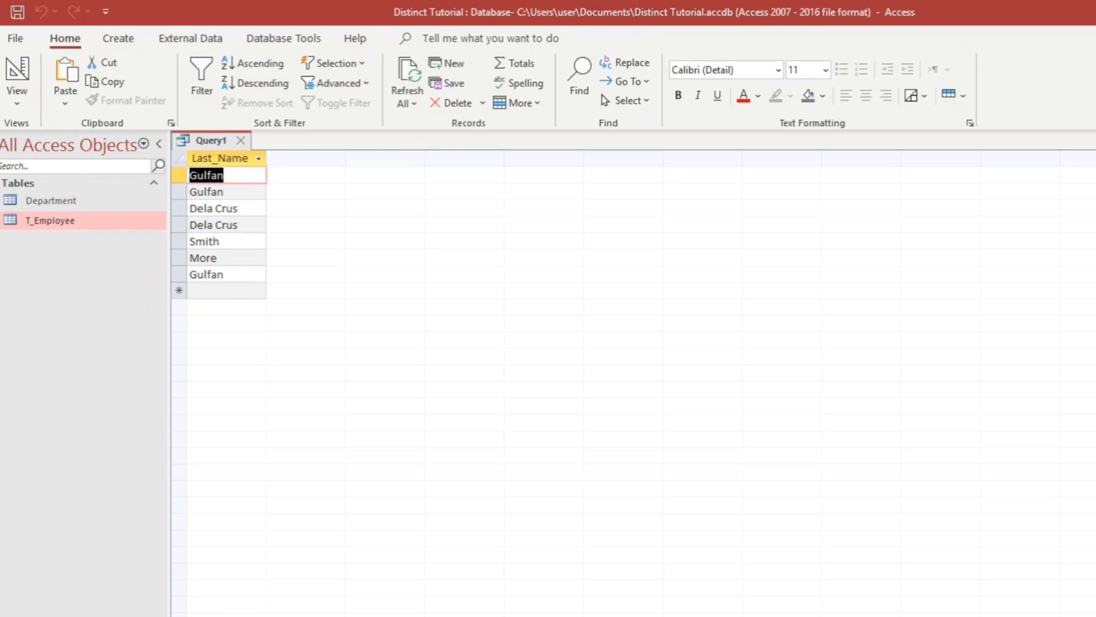
{"action": "left_click", "coordinate": [17, 77]}
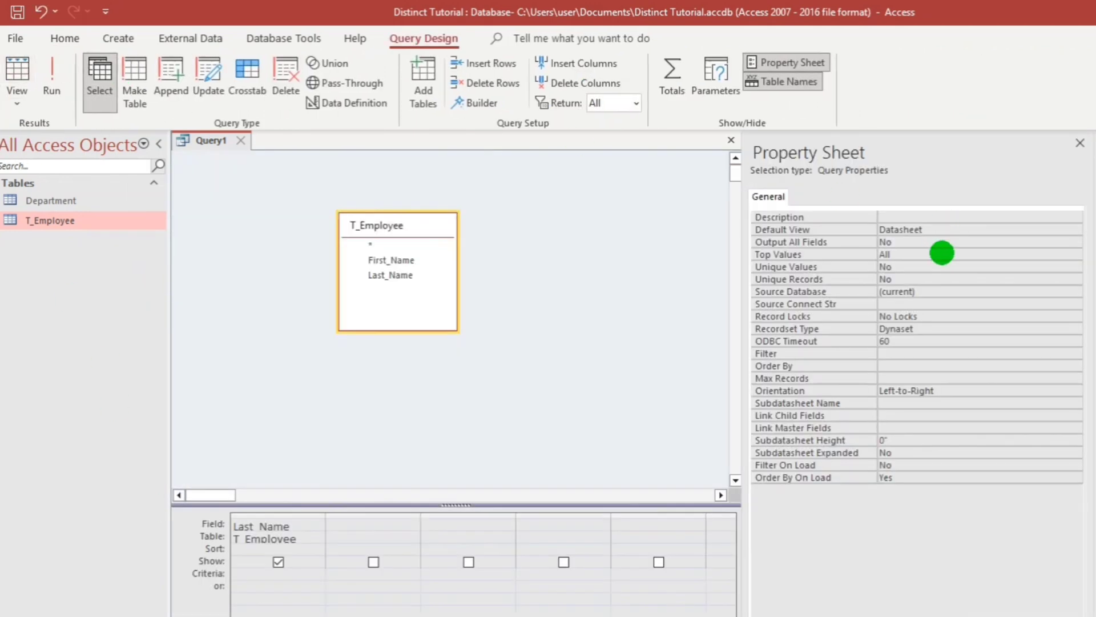
{"action": "left_click", "coordinate": [979, 267]}
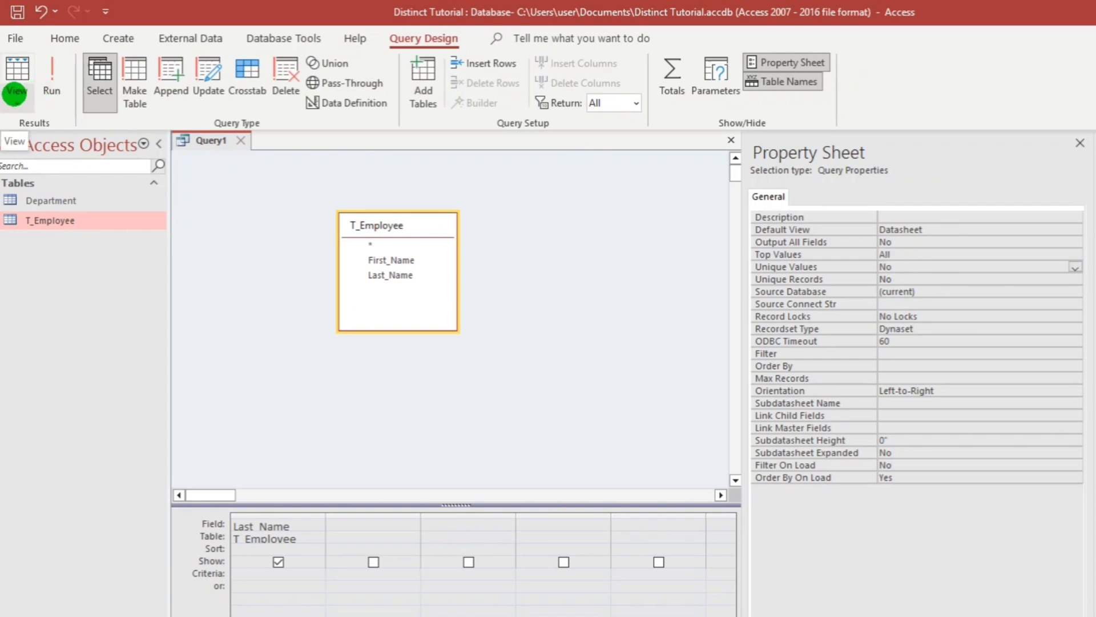
In SQL View, add DISTINCT after SELECT in the query statement
{"action": "left_click", "coordinate": [17, 94]}
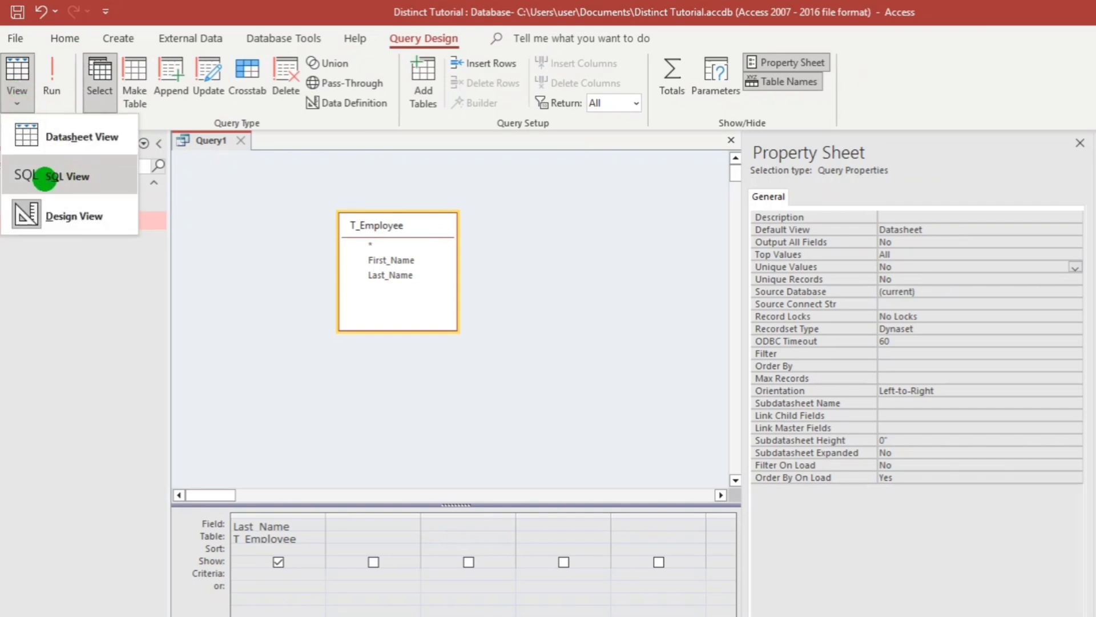
{"action": "left_click", "coordinate": [61, 175]}
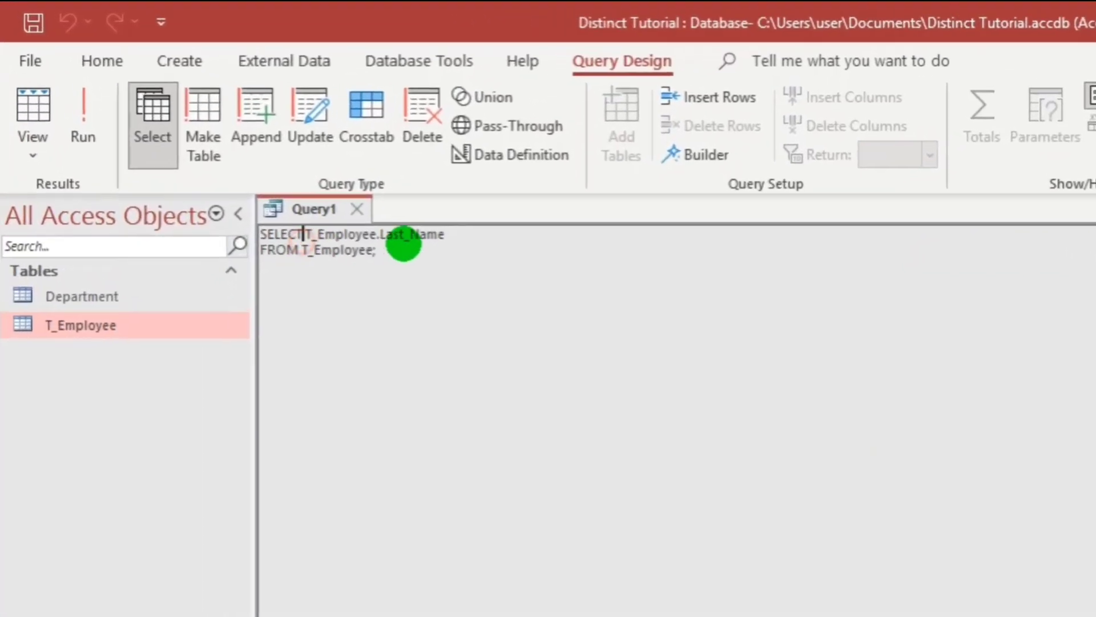
{"action": "type", "text": "Distinct"}
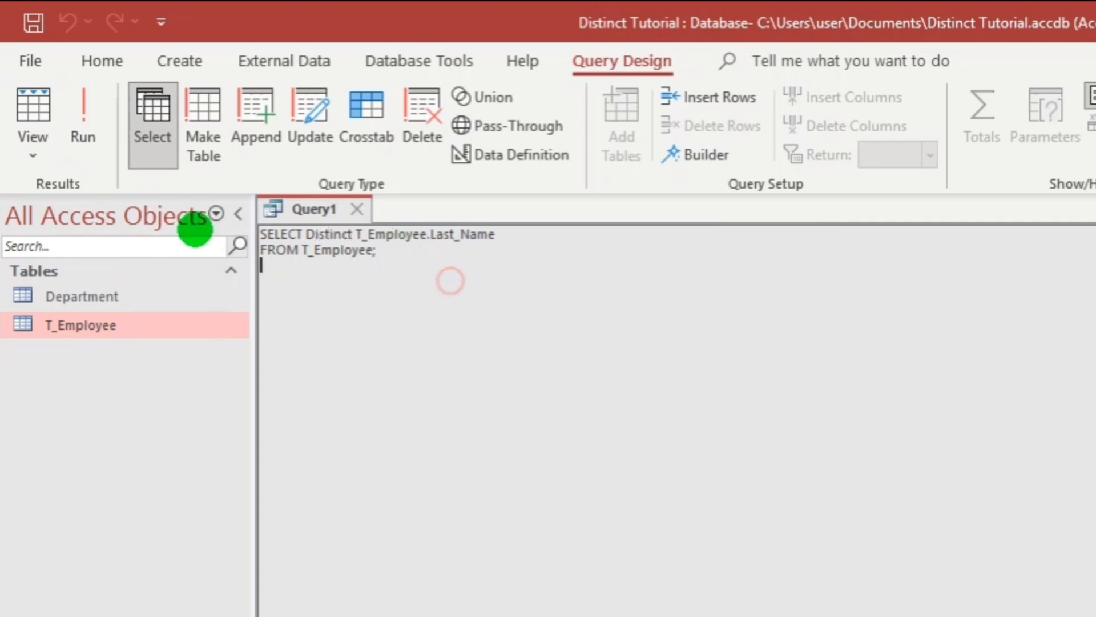
{"action": "left_click", "coordinate": [82, 125]}
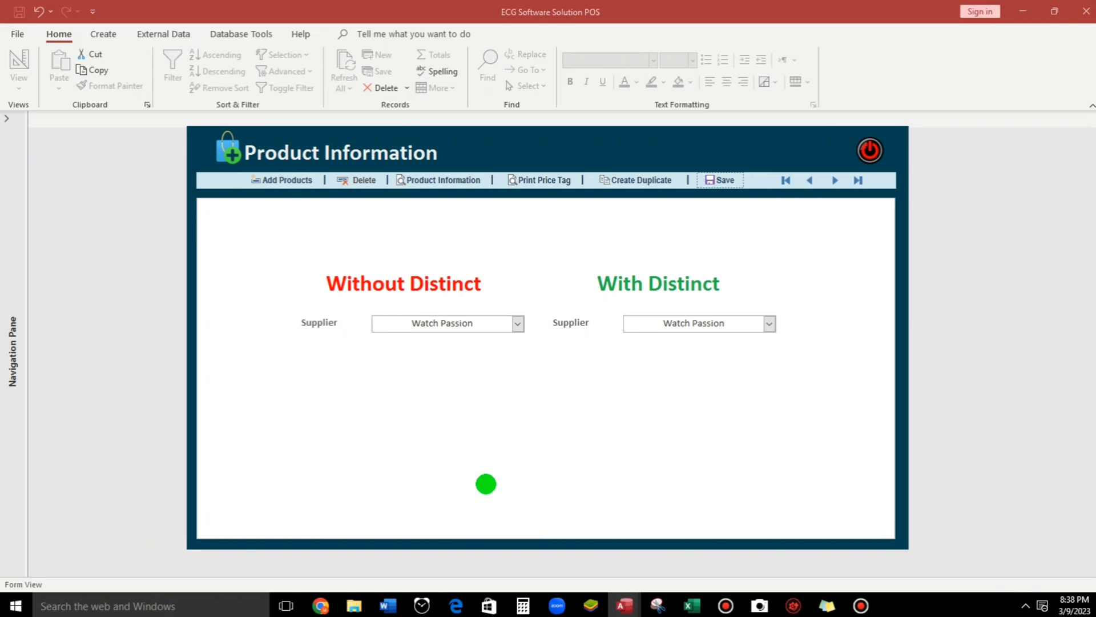
{"action": "mouse_move", "coordinate": [320, 335]}
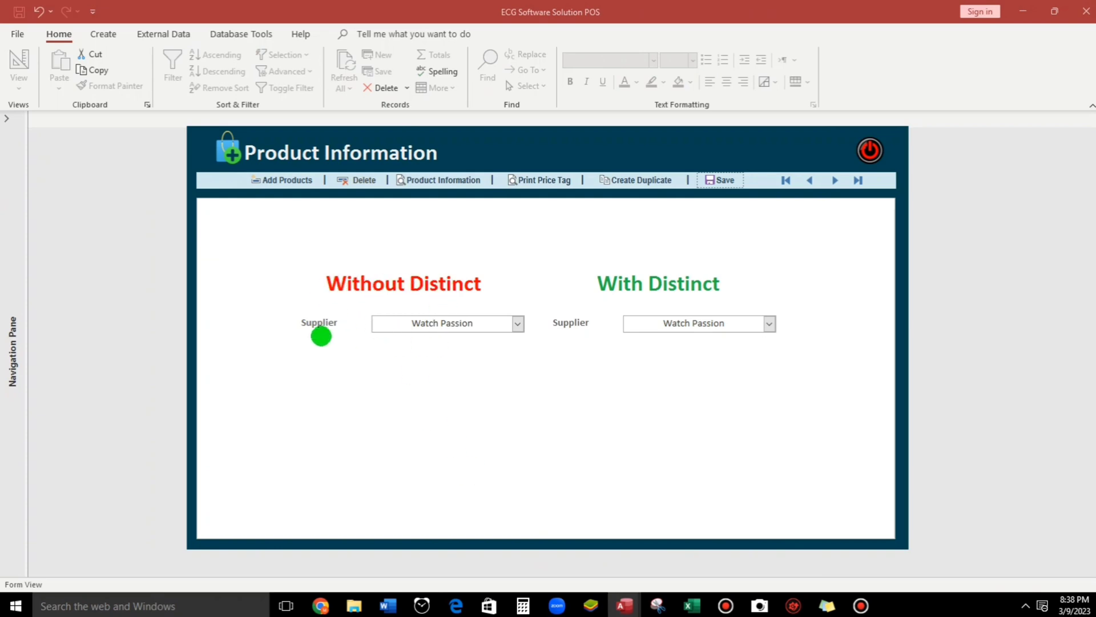
{"action": "mouse_move", "coordinate": [686, 290]}
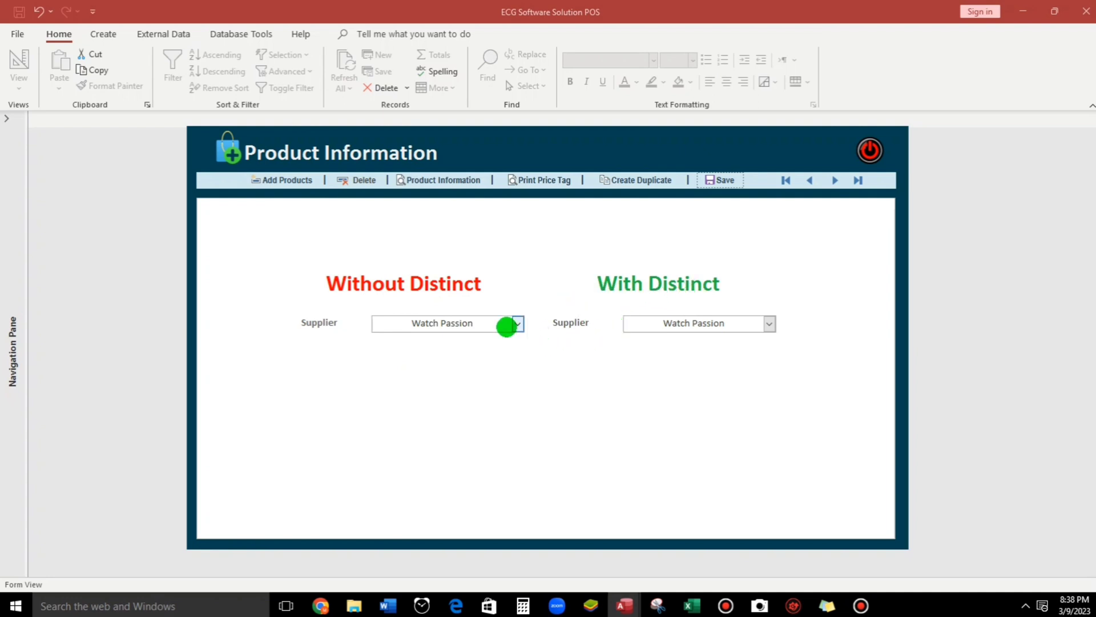
{"action": "left_click", "coordinate": [516, 323]}
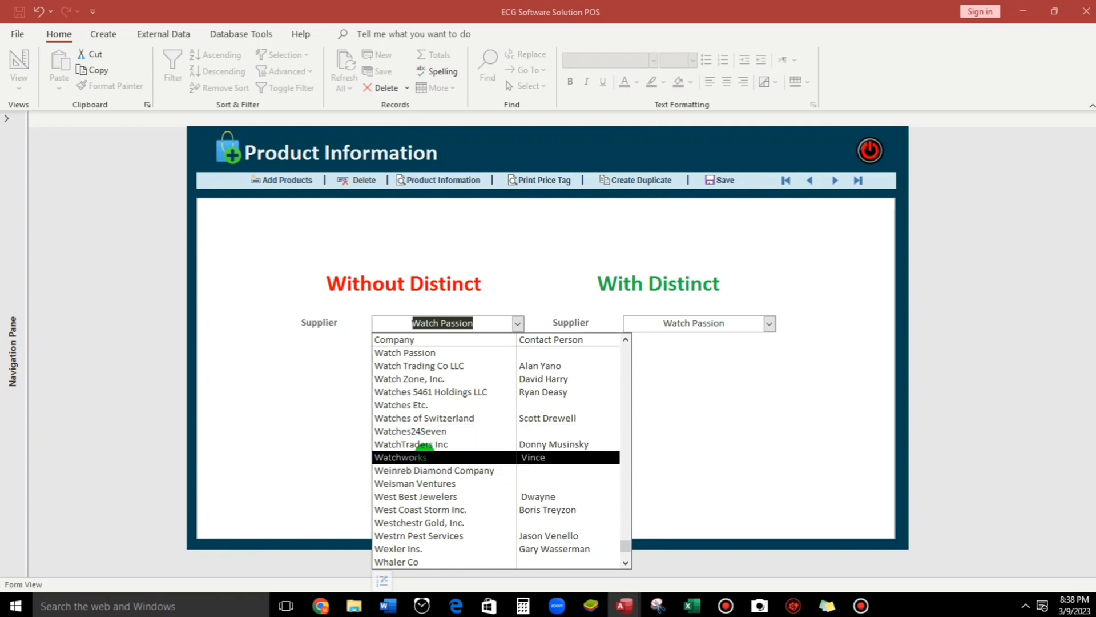
{"action": "left_click", "coordinate": [396, 561]}
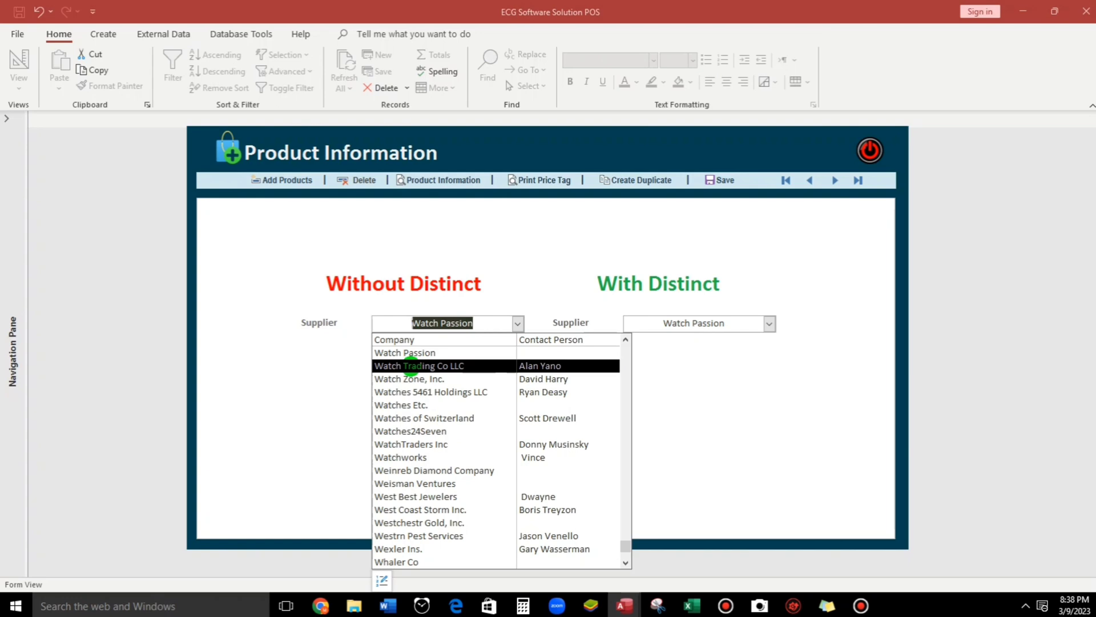
{"action": "type", "text": "what"}
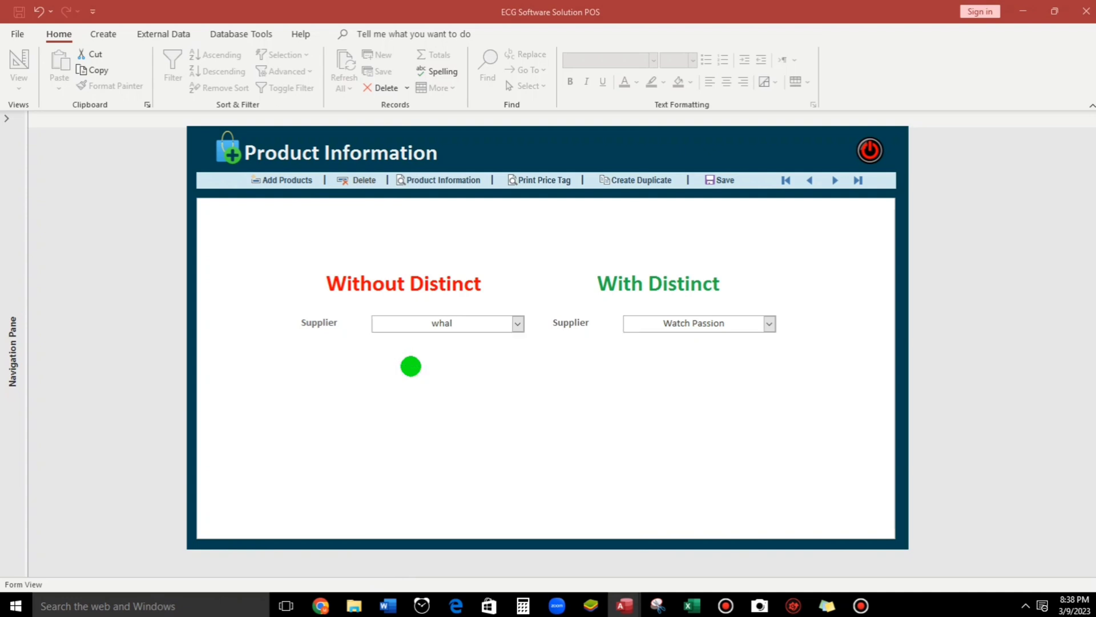
{"action": "left_click", "coordinate": [769, 323]}
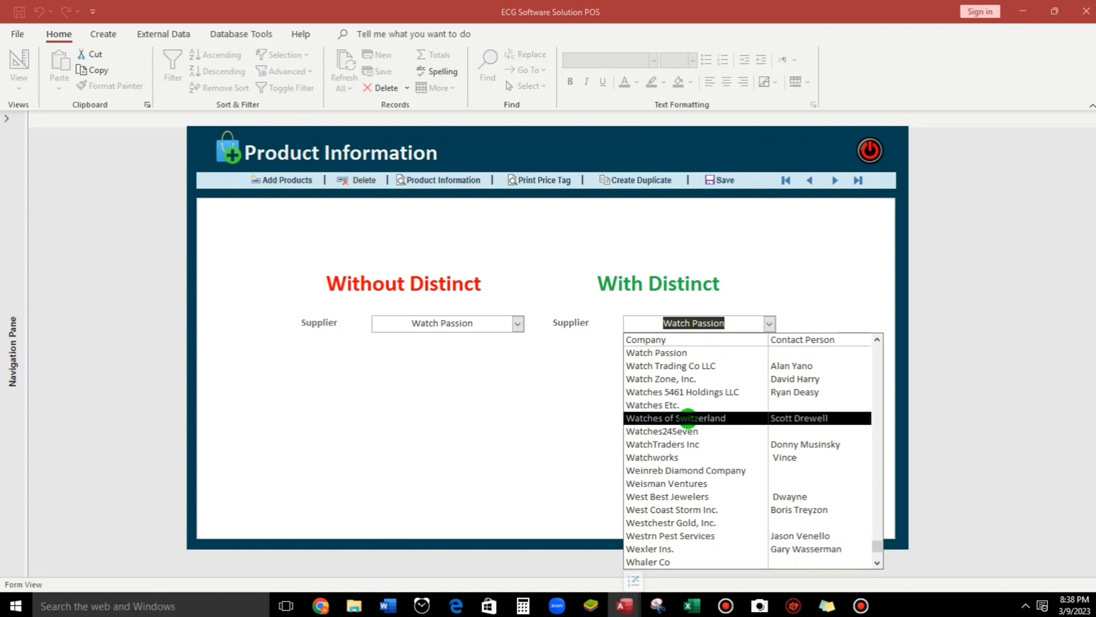
Type 'wah', clear it, then try 'a.m' in the With Distinct supplier box
{"action": "type", "text": "wah"}
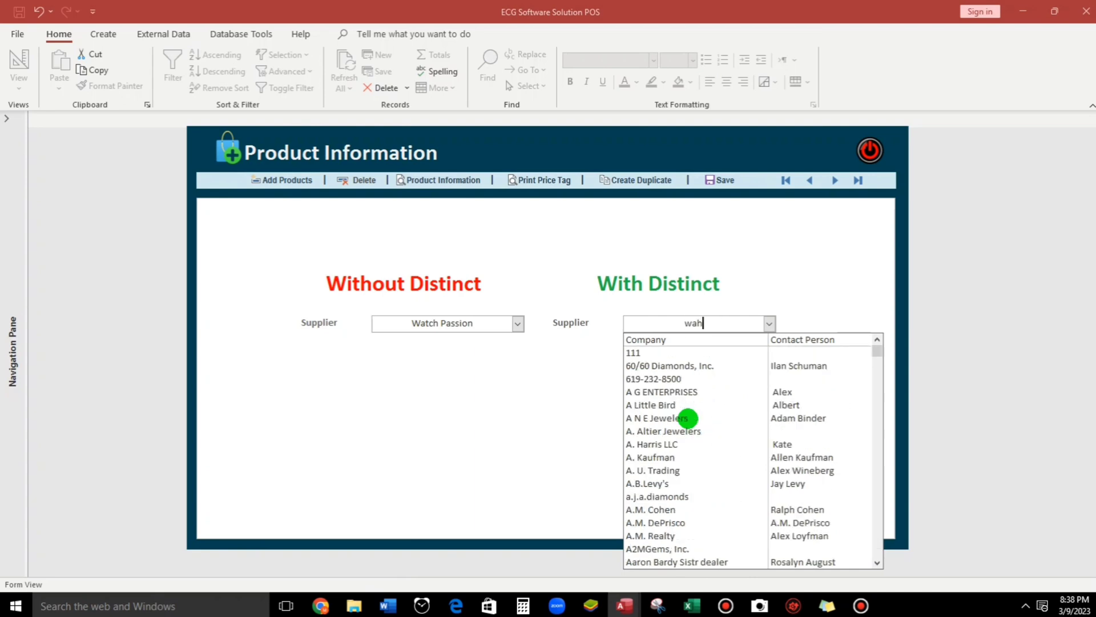
{"action": "key", "text": "BackSpace"}
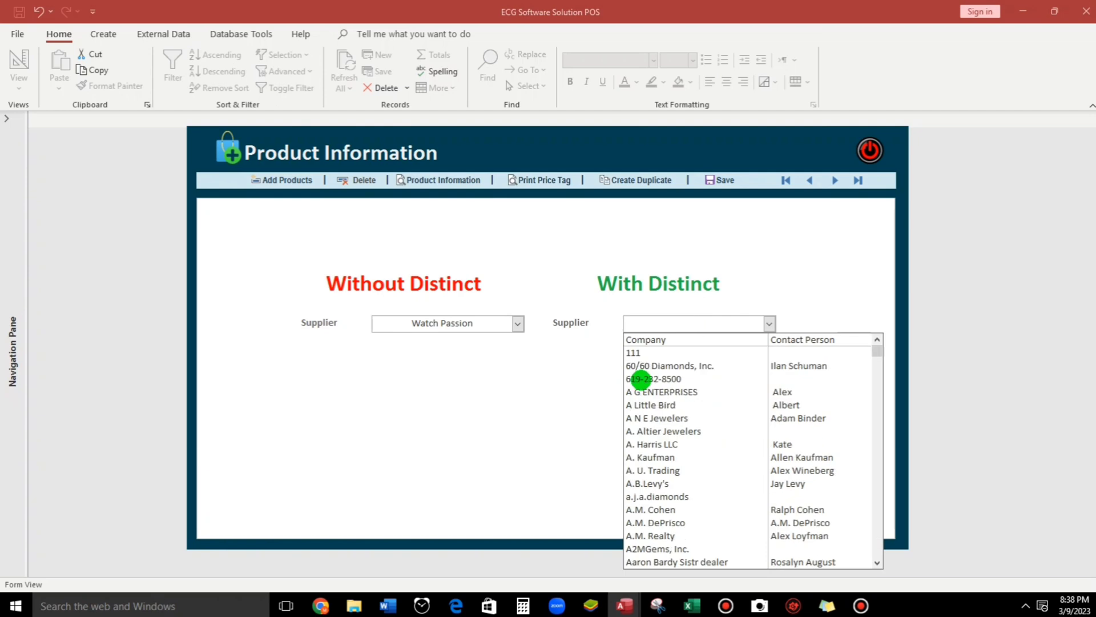
{"action": "type", "text": "a.m"}
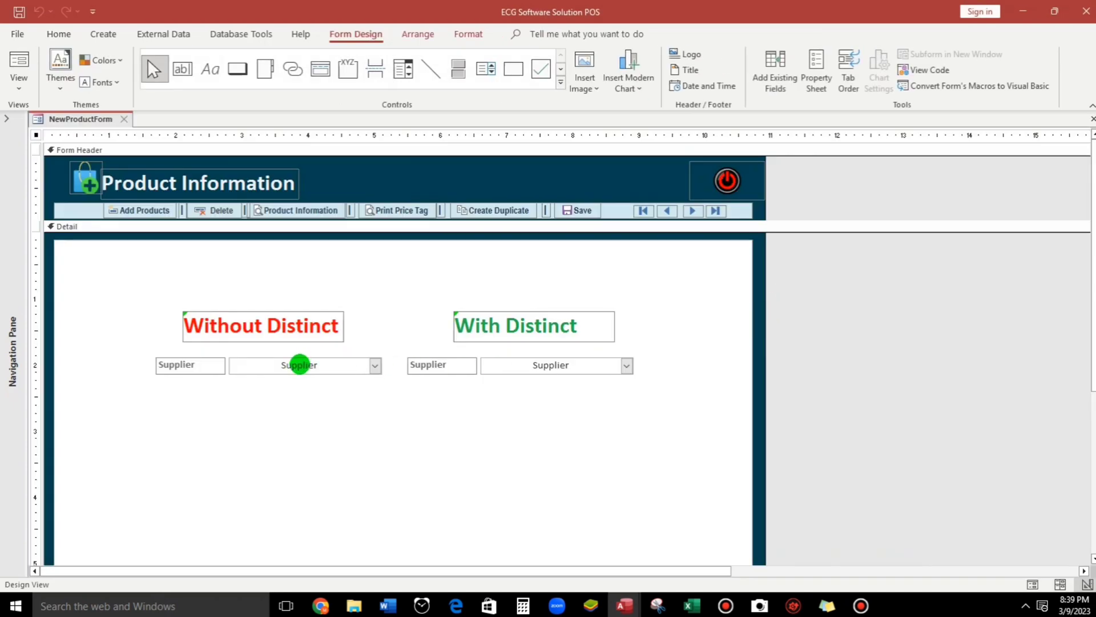
Open the Without Distinct combo box's properties and edit its Row Source with DISTINCT
{"action": "left_click", "coordinate": [304, 364]}
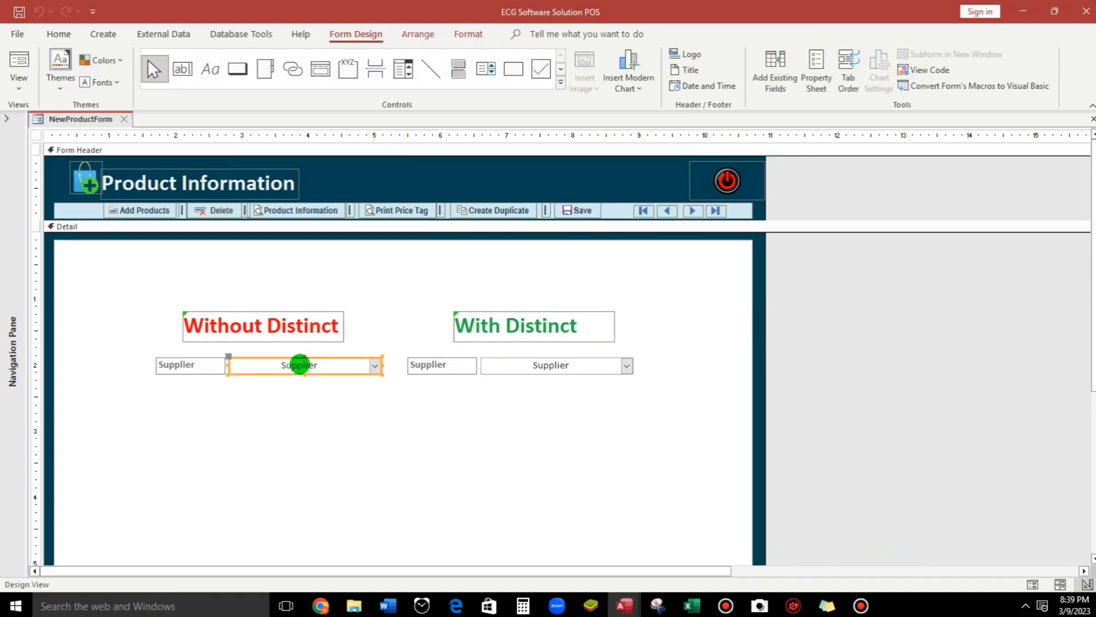
{"action": "left_click", "coordinate": [816, 70]}
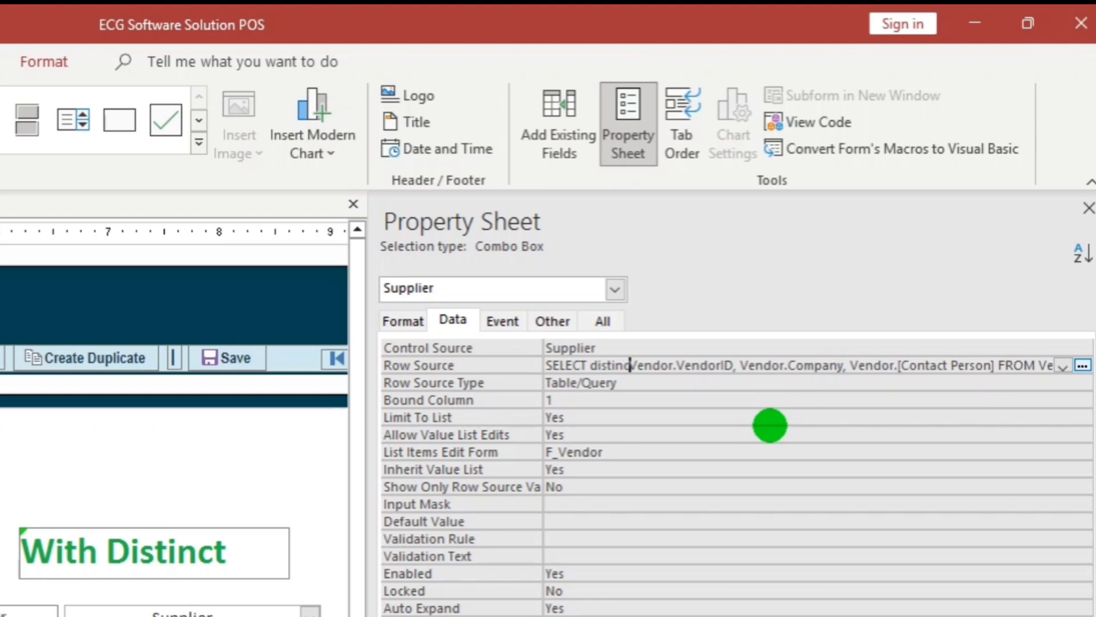
{"action": "left_click", "coordinate": [553, 434]}
{"action": "type", "text": "wha"}
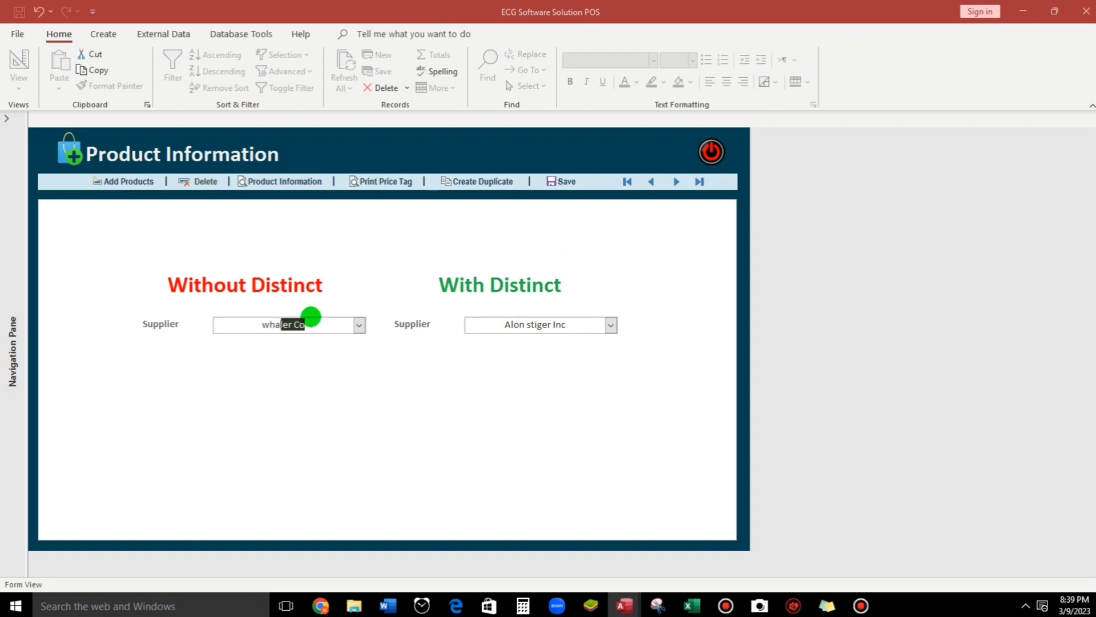
Drop down the Without Distinct supplier list and type 'yafa' to test it
{"action": "left_click", "coordinate": [358, 324]}
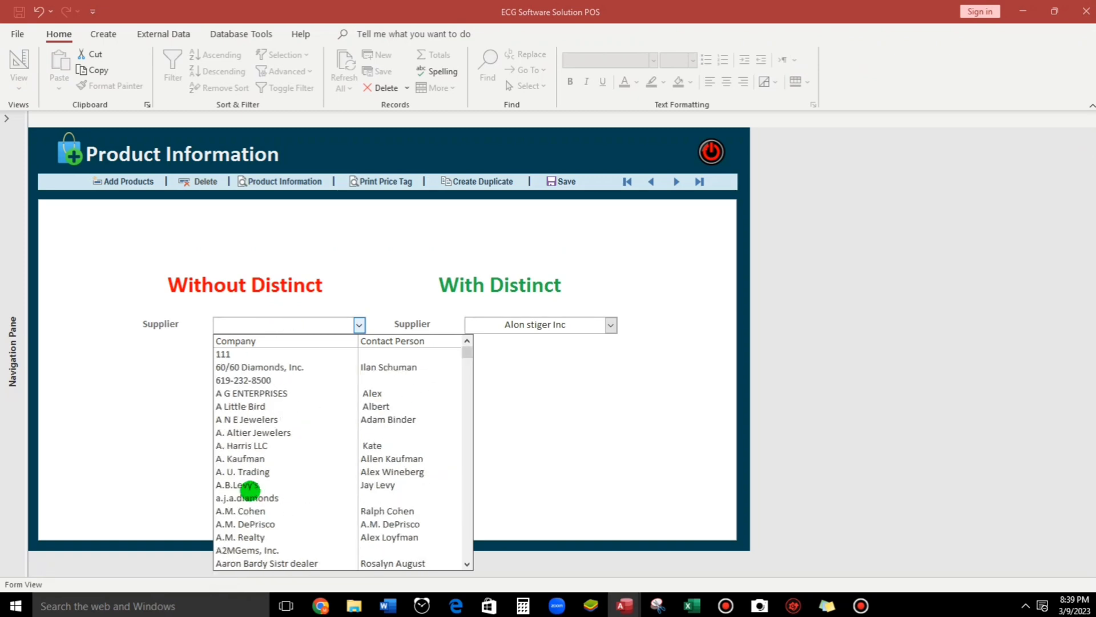
{"action": "type", "text": "yafa"}
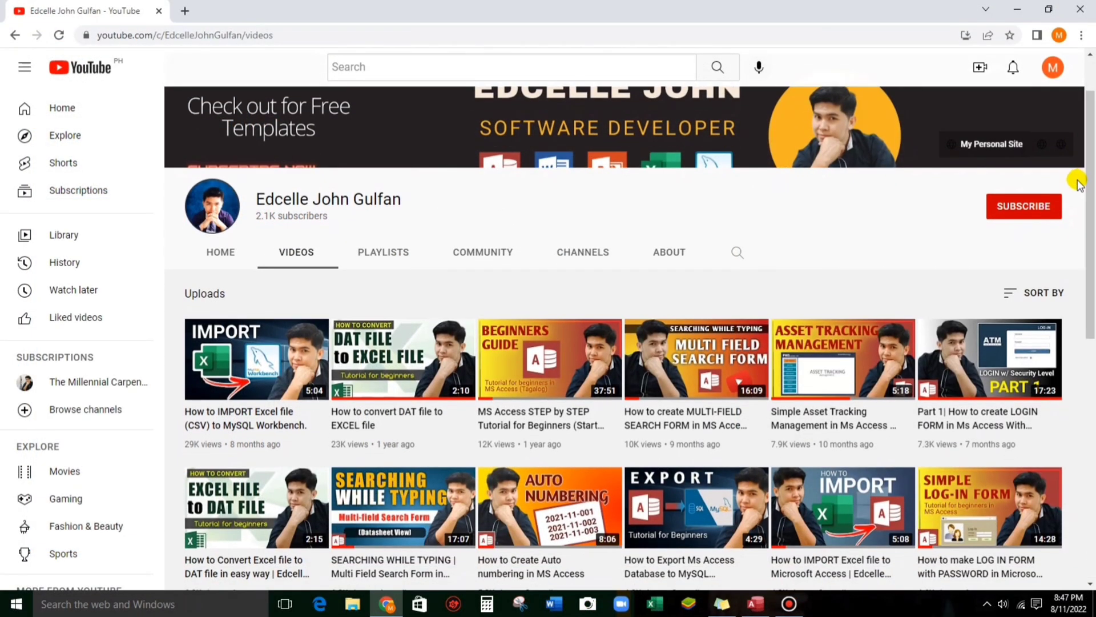
Scroll down the channel's uploads to reveal more Access and Excel tutorials
{"action": "scroll", "scroll_direction": "down", "scroll_amount": 3}
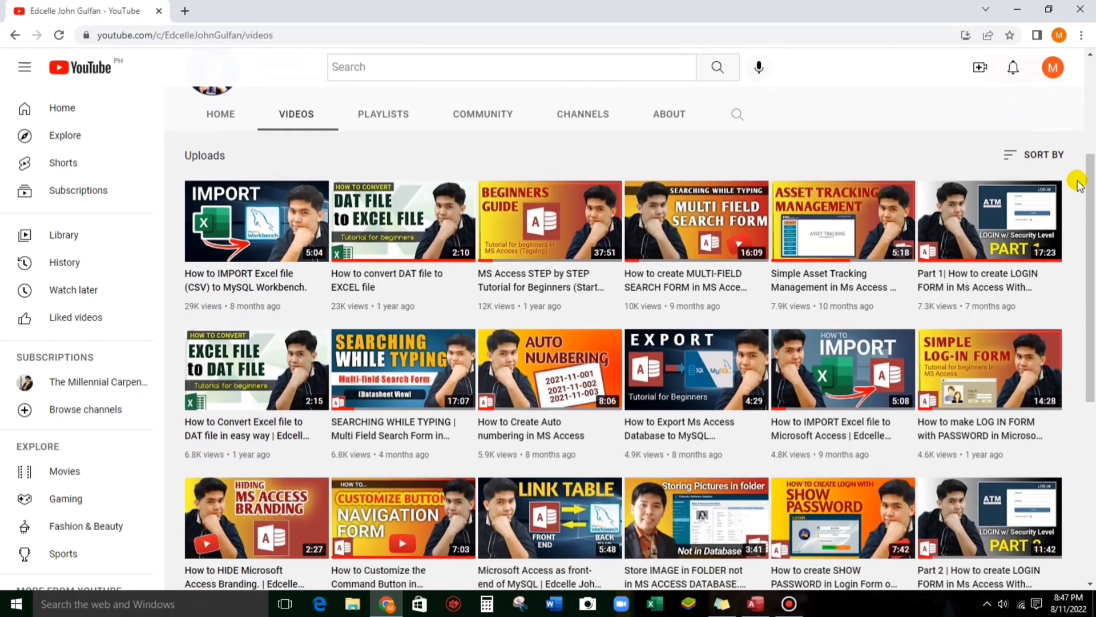
{"action": "scroll", "scroll_direction": "down", "scroll_amount": 3}
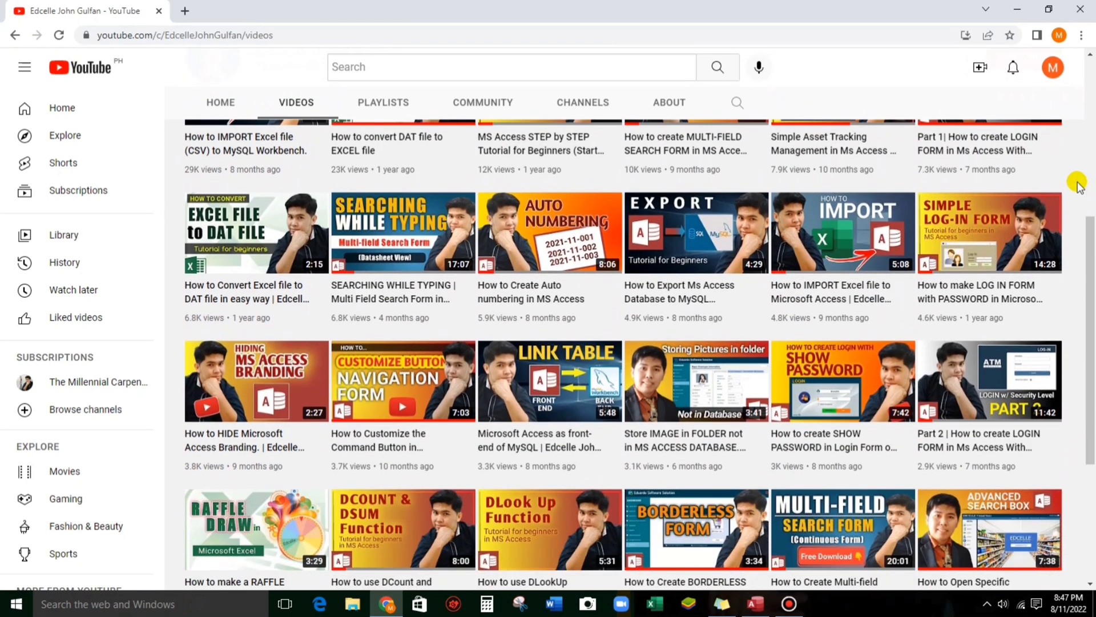
{"action": "scroll", "scroll_direction": "down", "scroll_amount": 3}
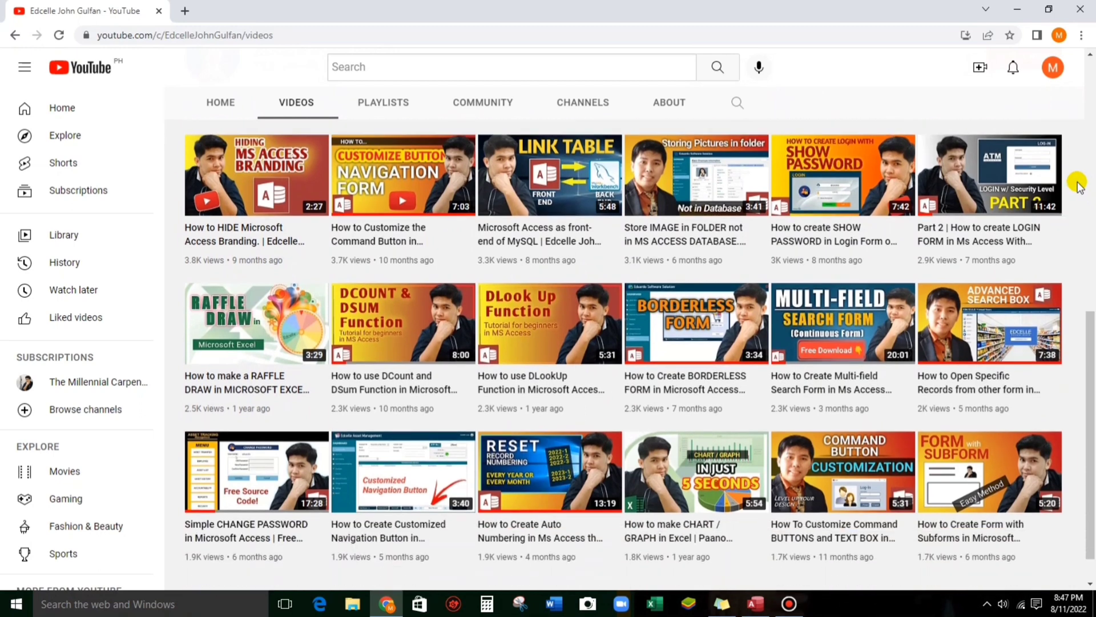
{"action": "scroll", "scroll_direction": "down", "scroll_amount": 3}
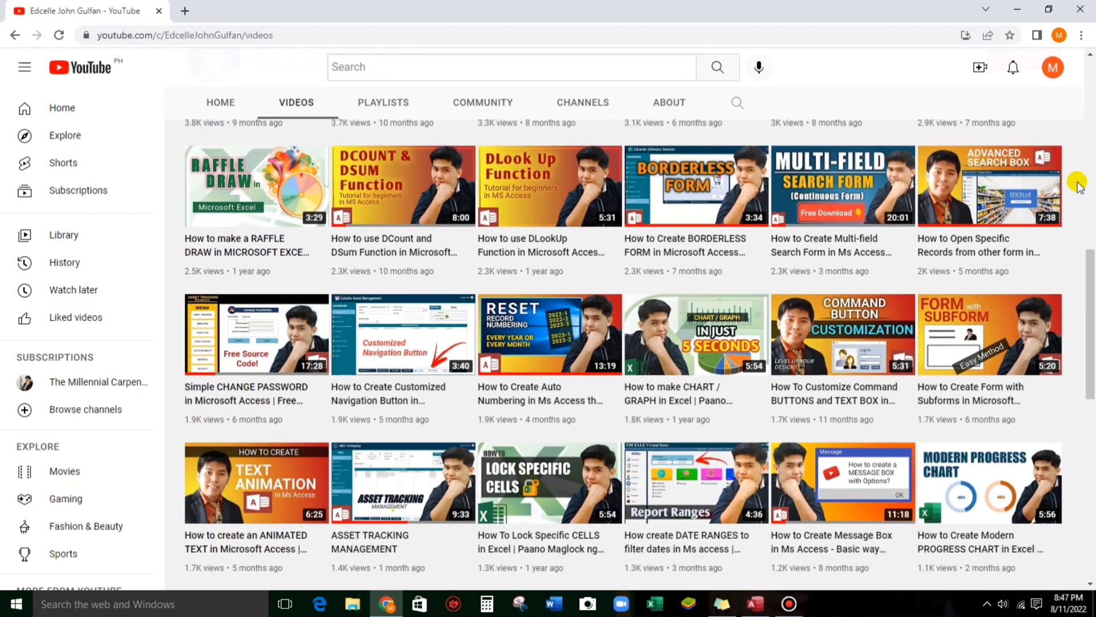
{"action": "scroll", "scroll_direction": "down", "scroll_amount": 3}
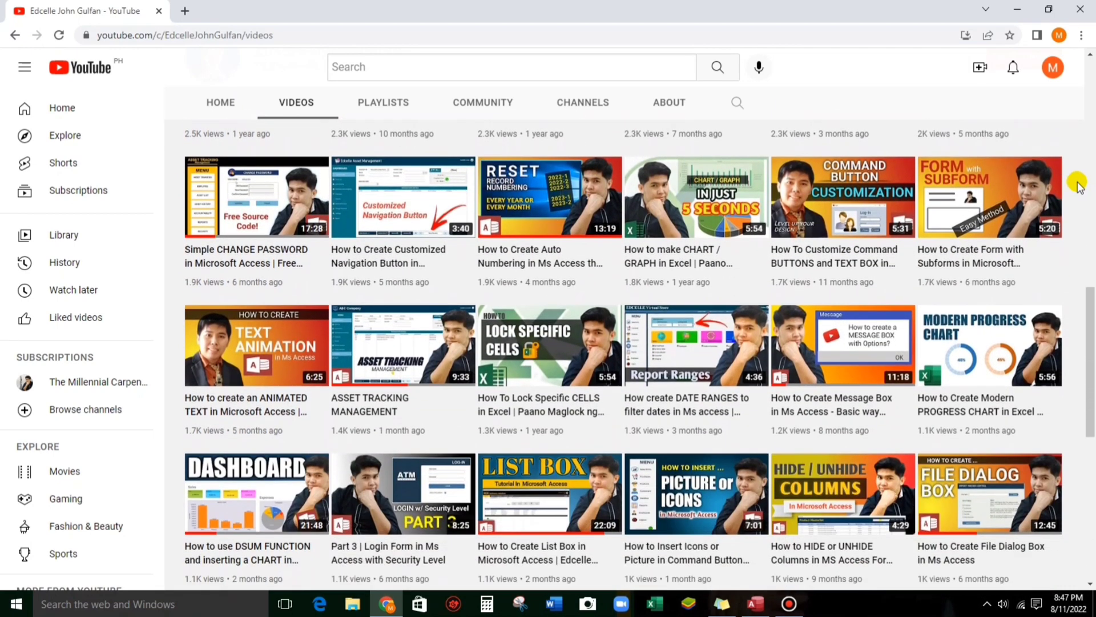
{"action": "scroll", "scroll_direction": "down", "scroll_amount": 3}
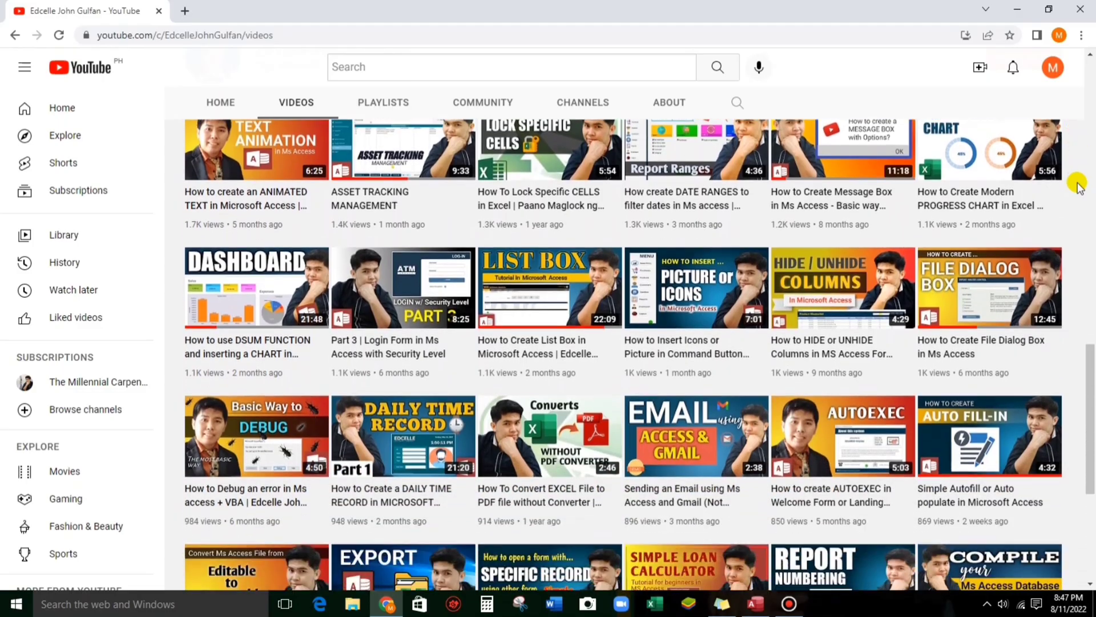